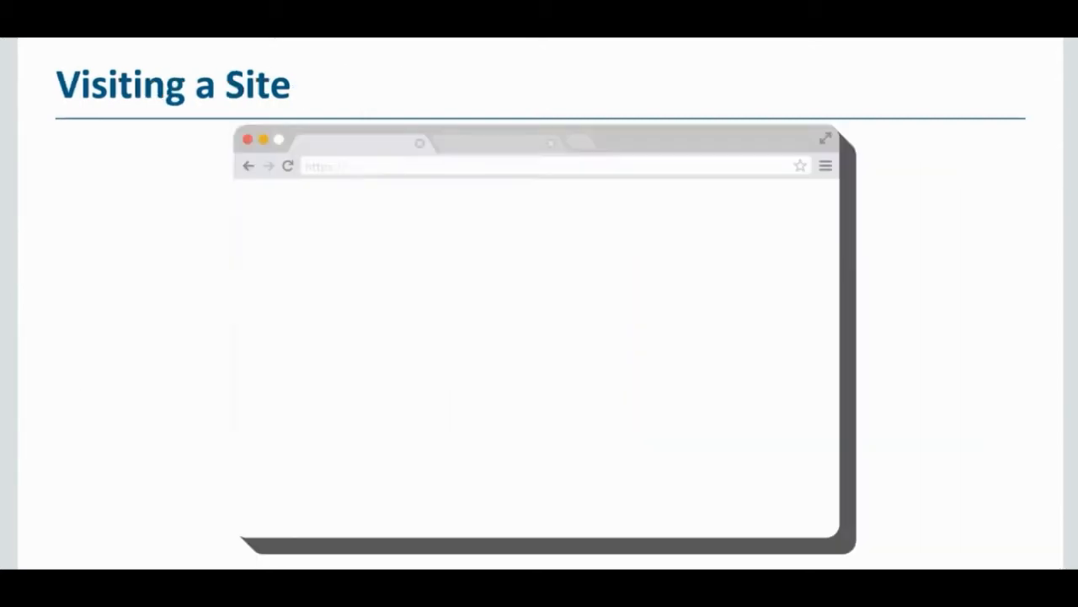
type("https://wordpress.myfashionblog.co")
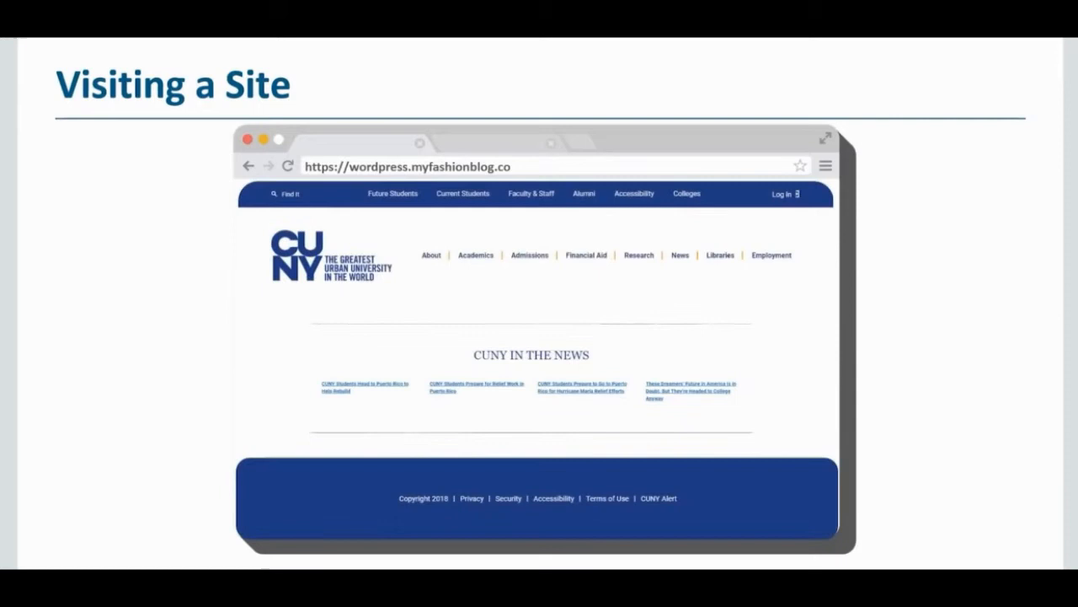